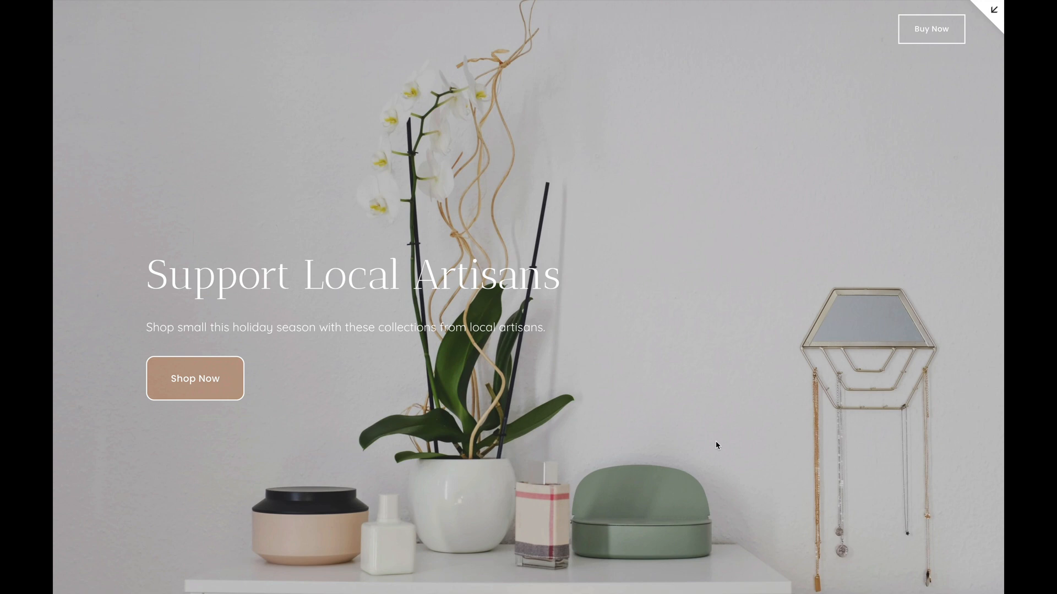
# Step: Scroll down the live Back to Top page to preview its scroll-up button
pyautogui.scroll(-3)
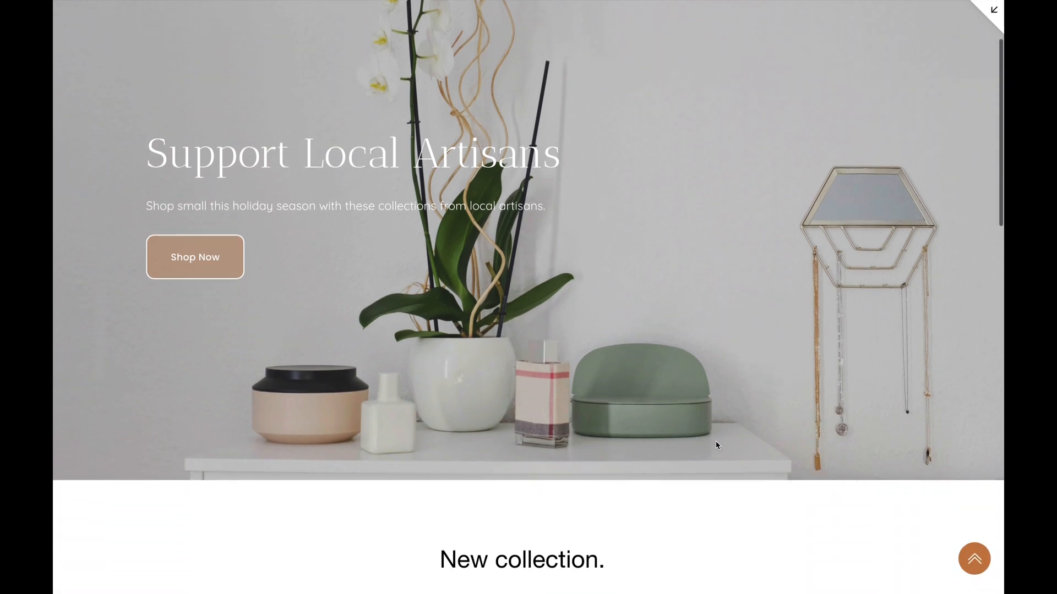
pyautogui.scroll(-3)
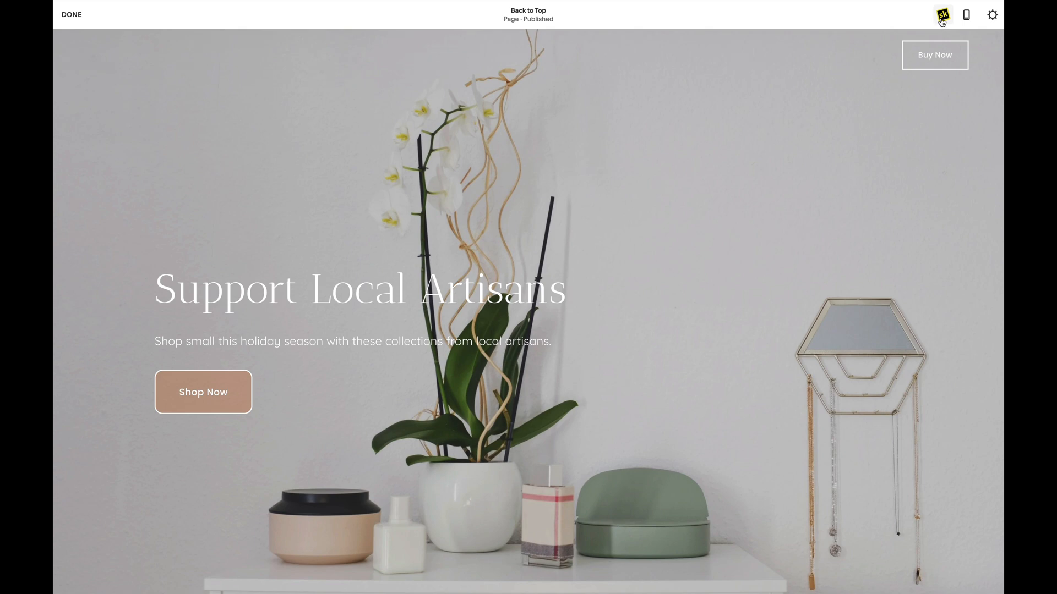
# Step: Open SquareKicker's Site Design settings for the Scroll Up Button
pyautogui.click(943, 16)
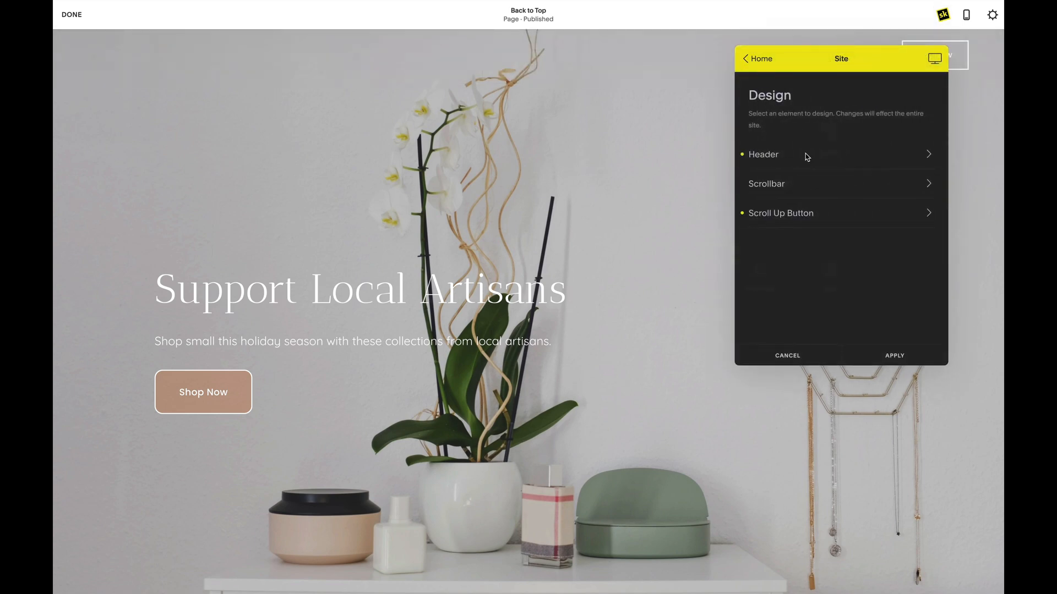
pyautogui.click(780, 213)
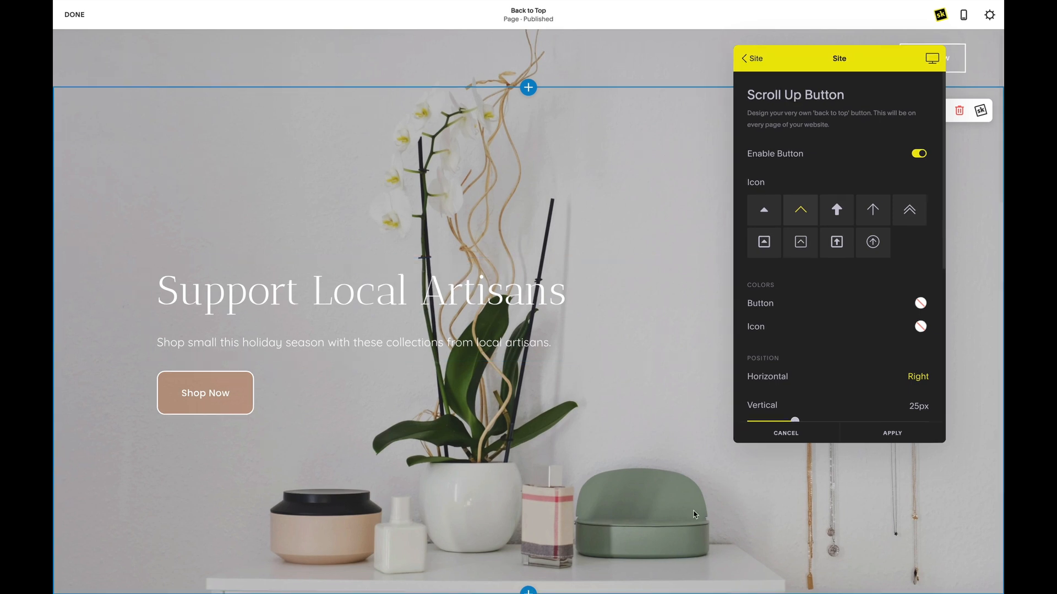
pyautogui.scroll(-3)
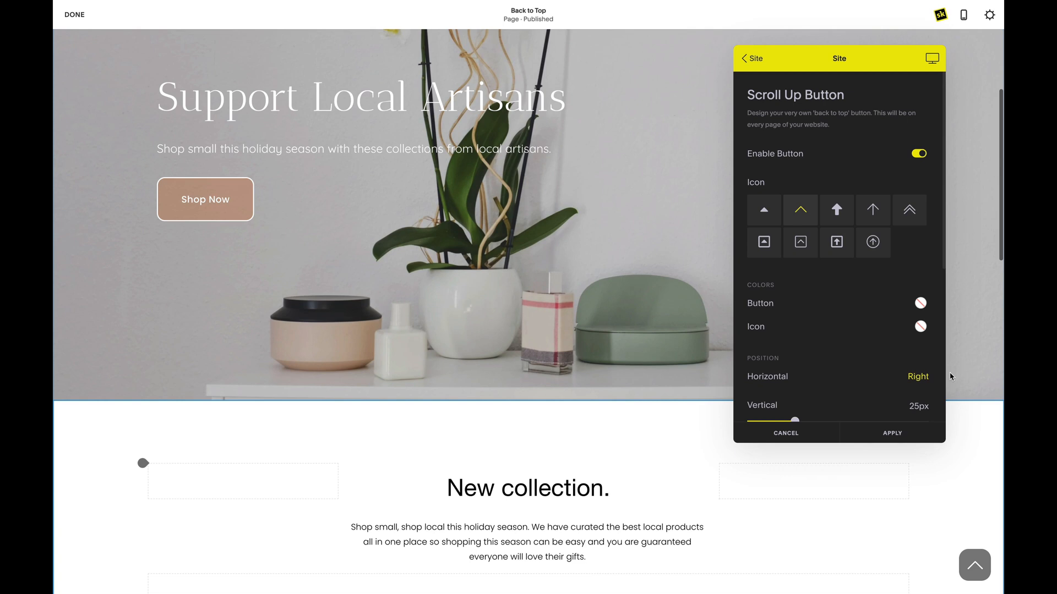
# Step: Set the button colour to orange and pick the double-chevron icon
pyautogui.click(919, 303)
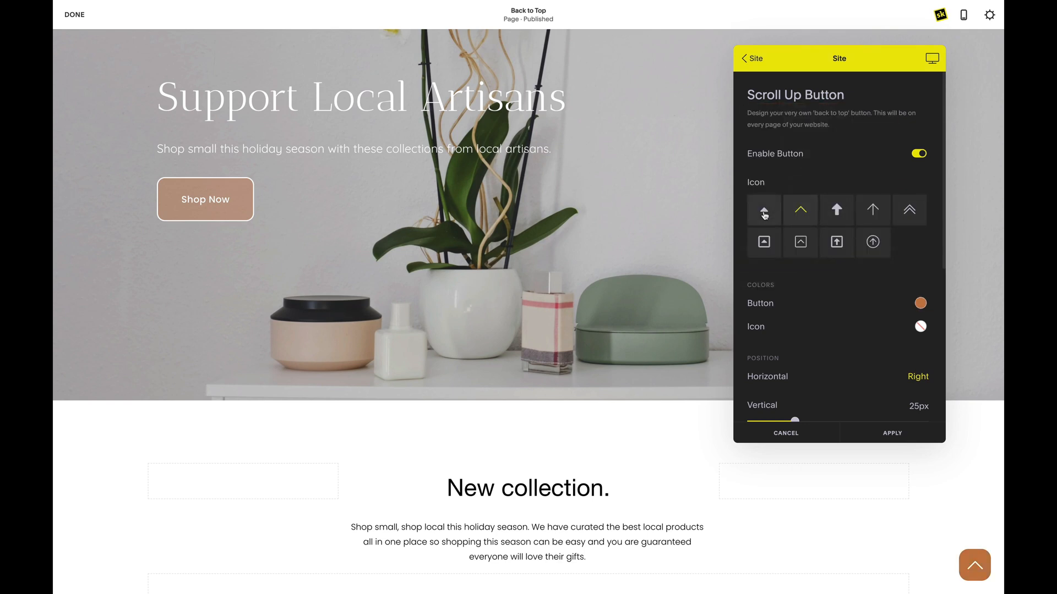
pyautogui.click(909, 209)
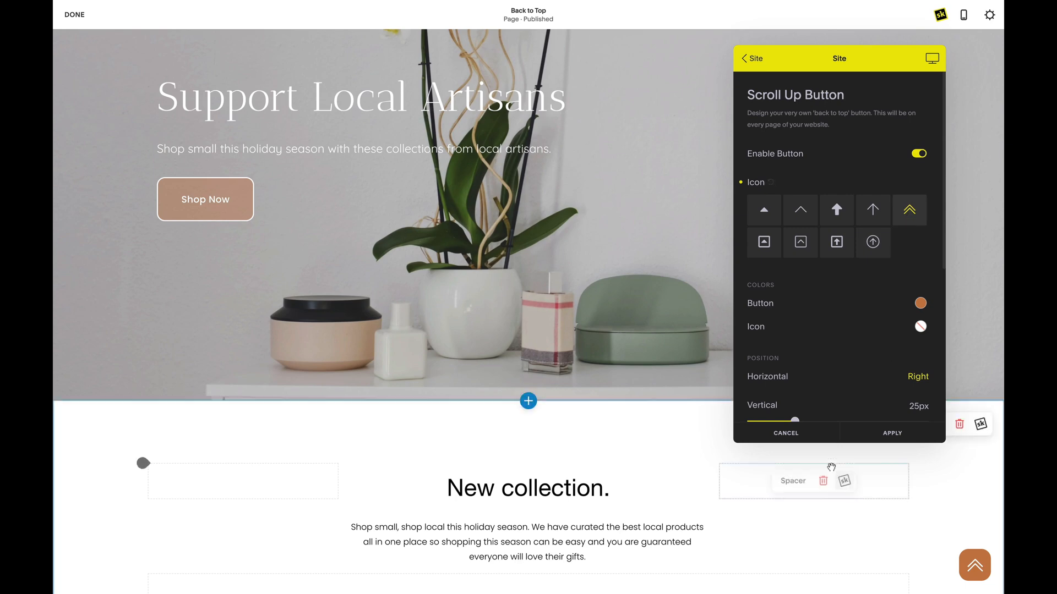
pyautogui.scroll(-3)
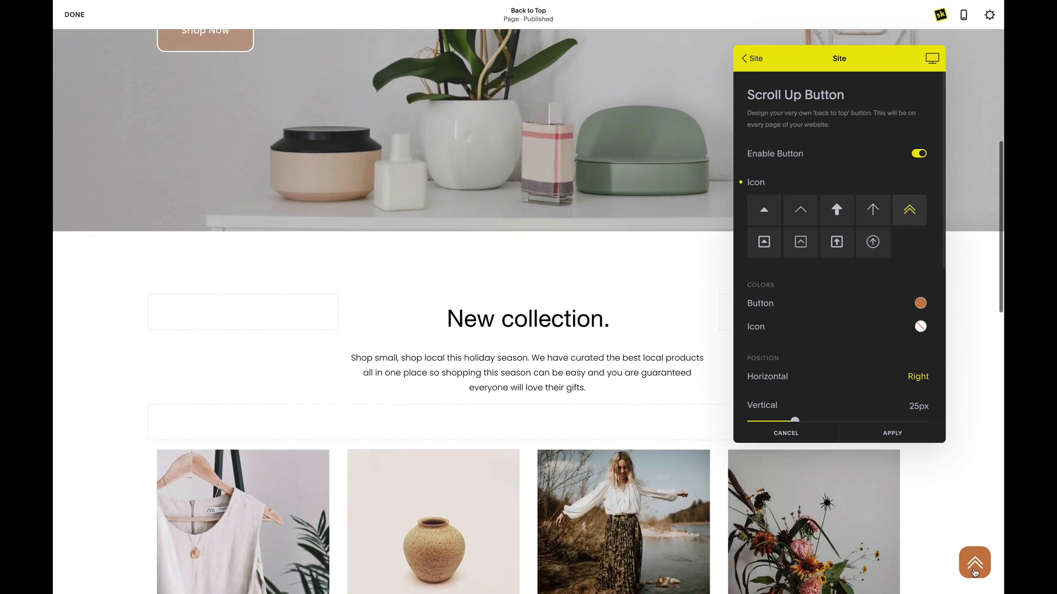
pyautogui.scroll(-3)
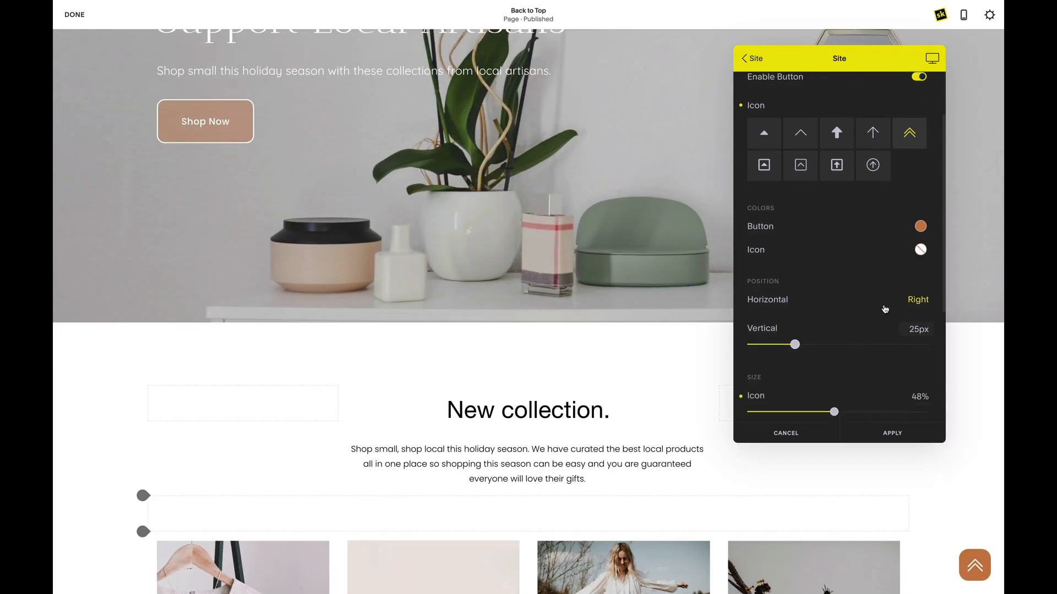
# Step: Keep the button on the right, raise it to 50px, and shrink the icon to 41%
pyautogui.click(917, 300)
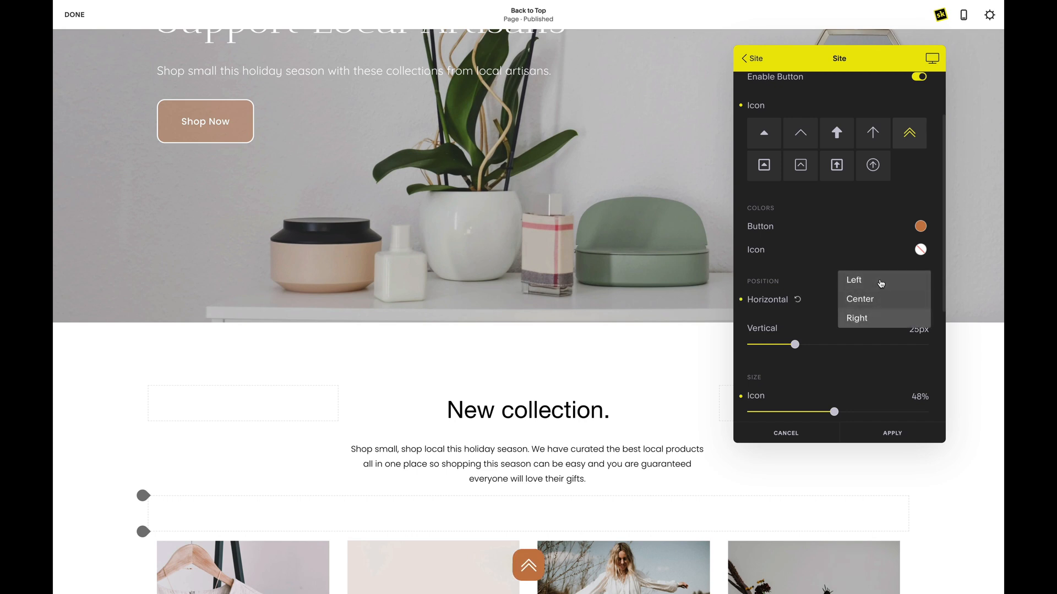
pyautogui.click(856, 318)
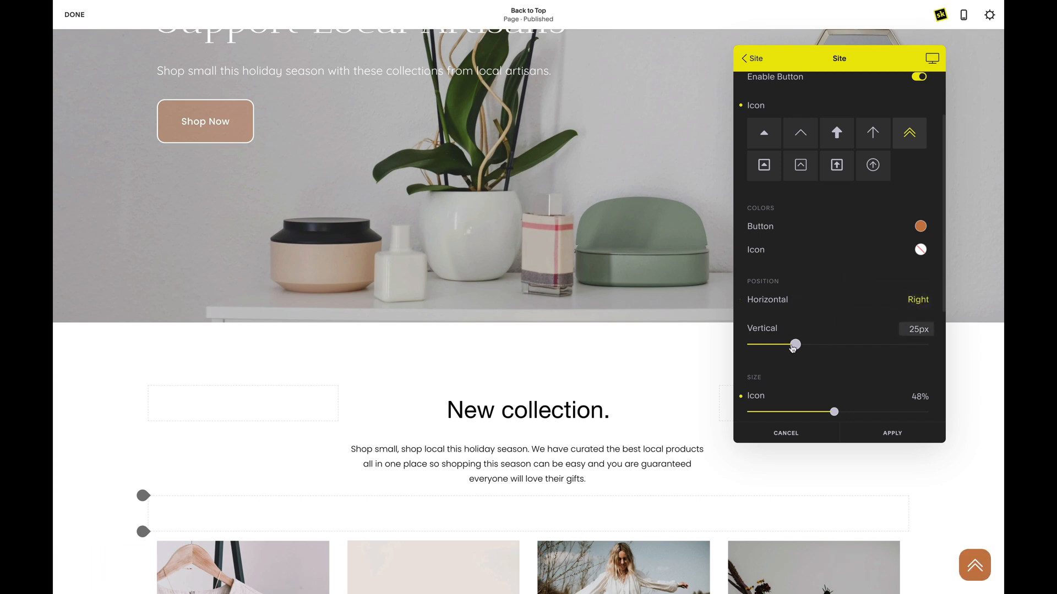
pyautogui.moveTo(793, 344); pyautogui.dragTo(838, 344)
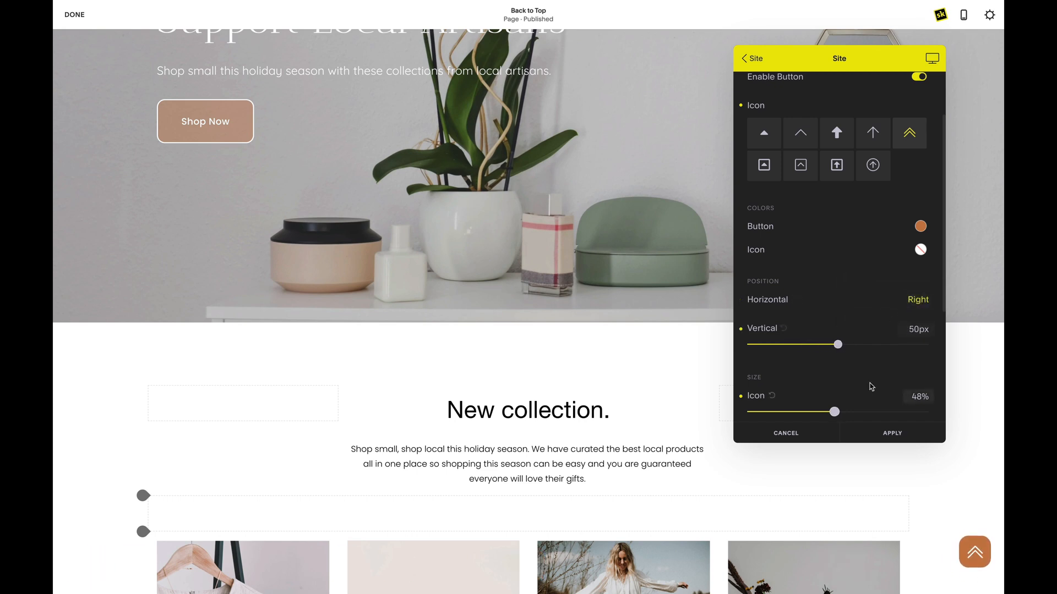
pyautogui.moveTo(834, 412); pyautogui.dragTo(824, 335)
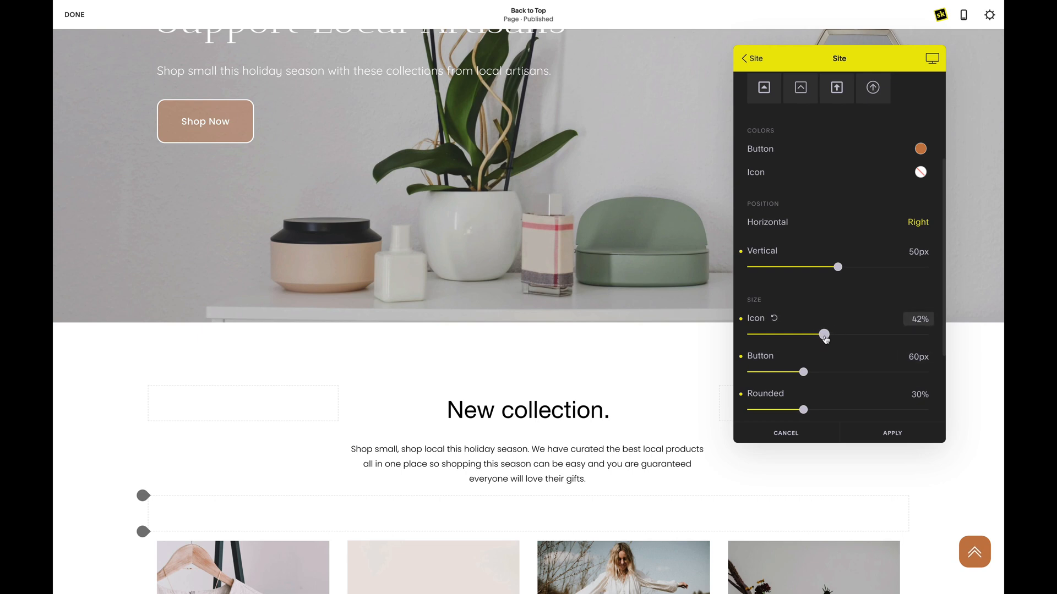
pyautogui.scroll(-3)
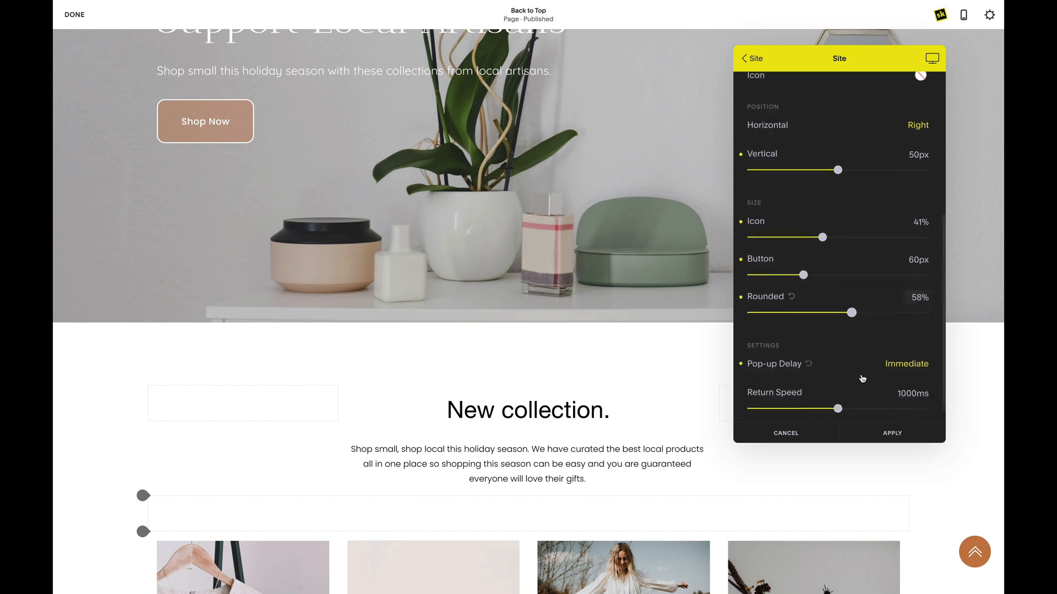
pyautogui.click(906, 364)
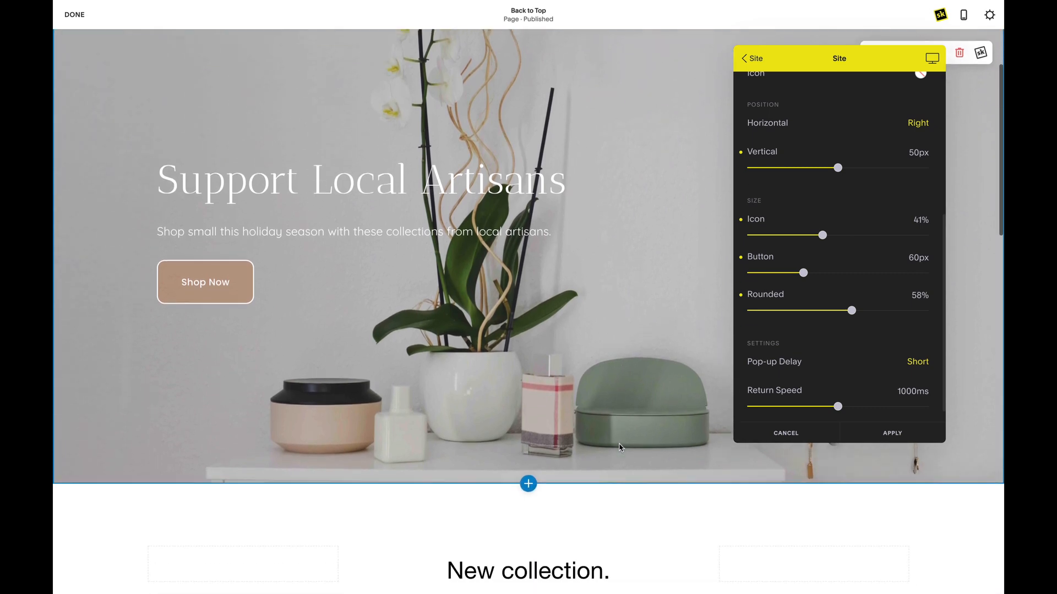
pyautogui.scroll(-3)
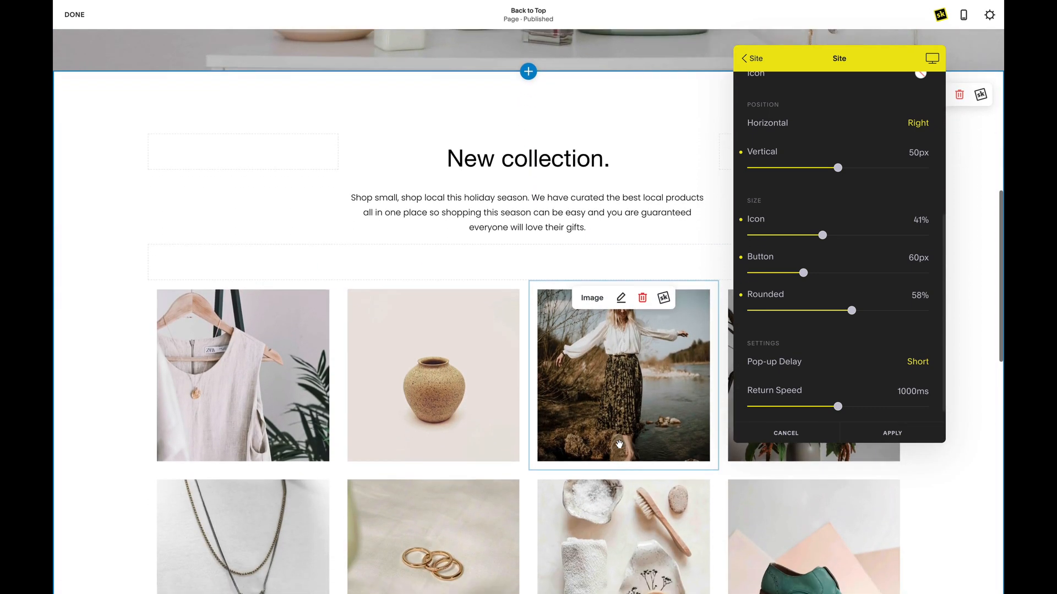
pyautogui.scroll(-3)
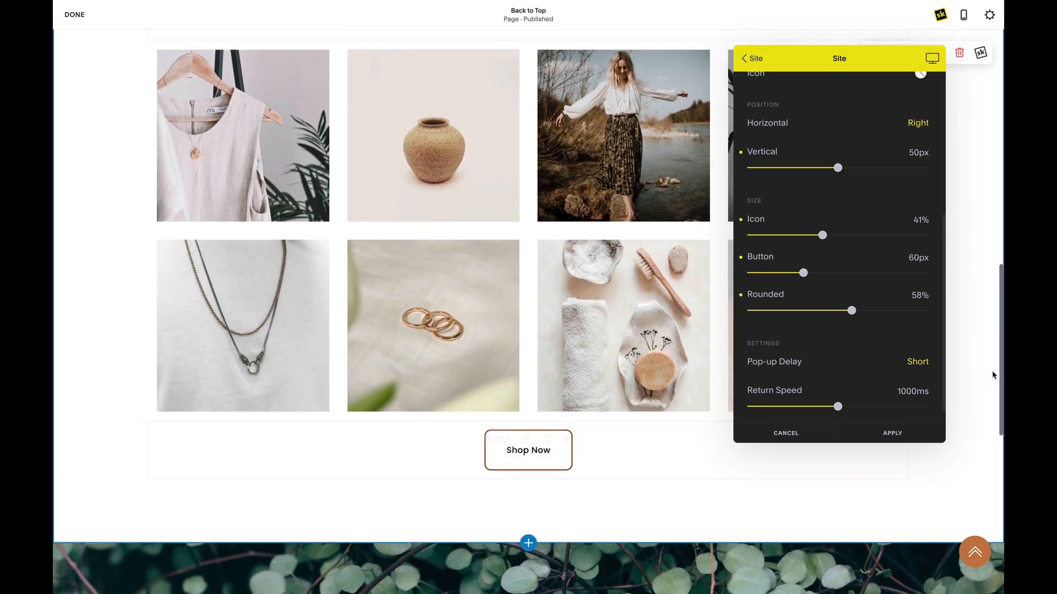
pyautogui.click(917, 361)
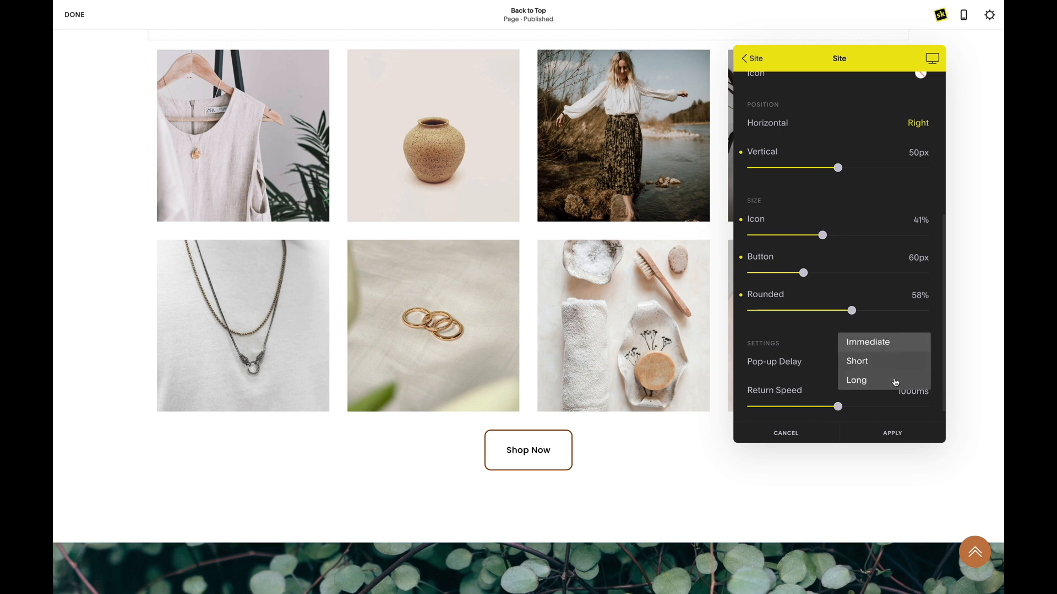
pyautogui.click(867, 342)
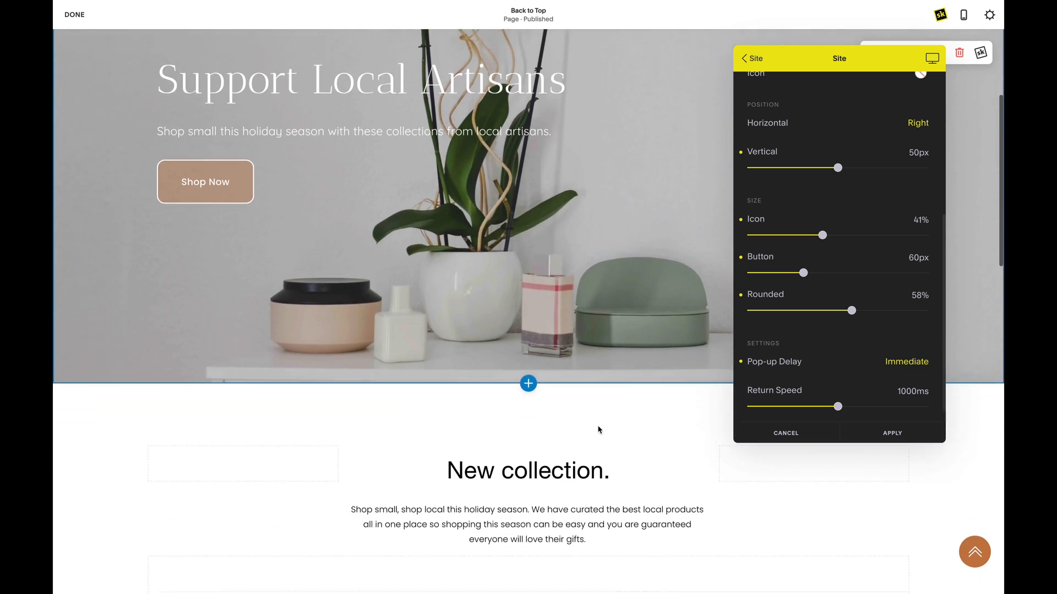
# Step: Try return speeds of 638ms and 348ms, then settle Return Speed at 1689ms
pyautogui.moveTo(820, 406); pyautogui.dragTo(807, 389)
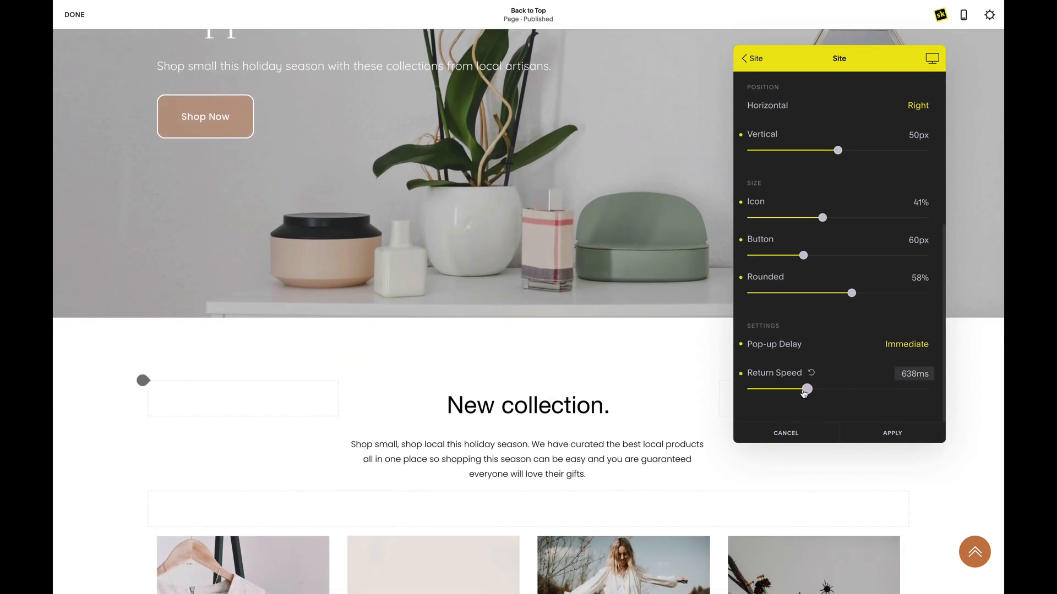
pyautogui.moveTo(806, 389); pyautogui.dragTo(780, 389)
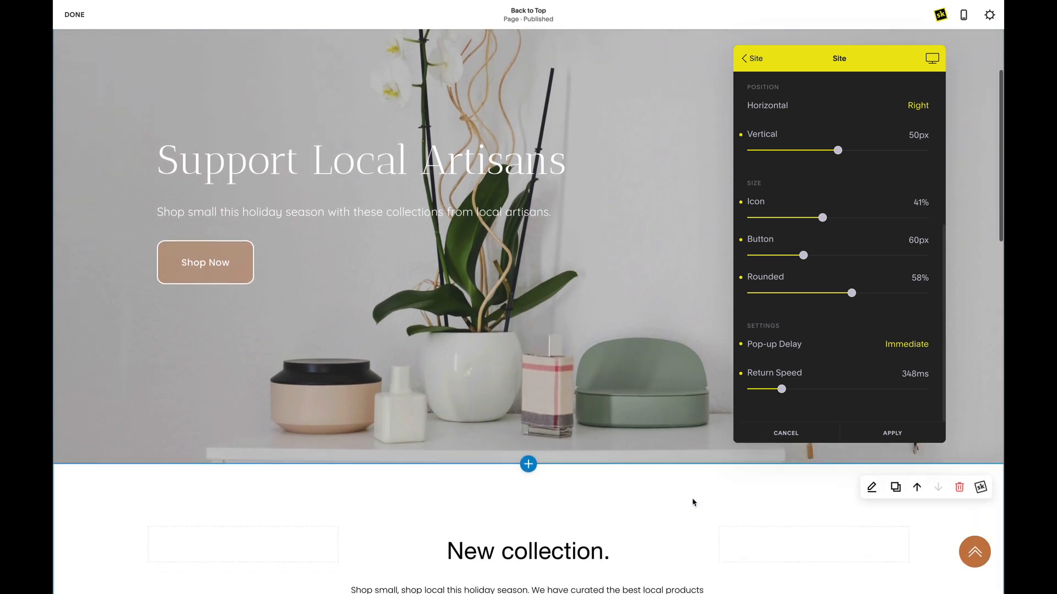
pyautogui.moveTo(780, 389); pyautogui.dragTo(897, 389)
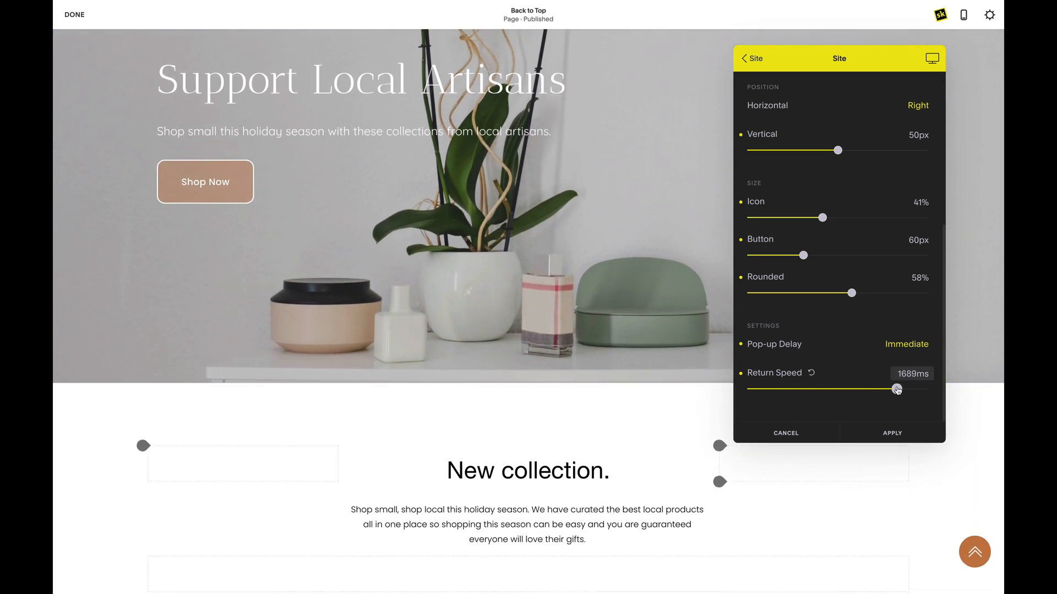